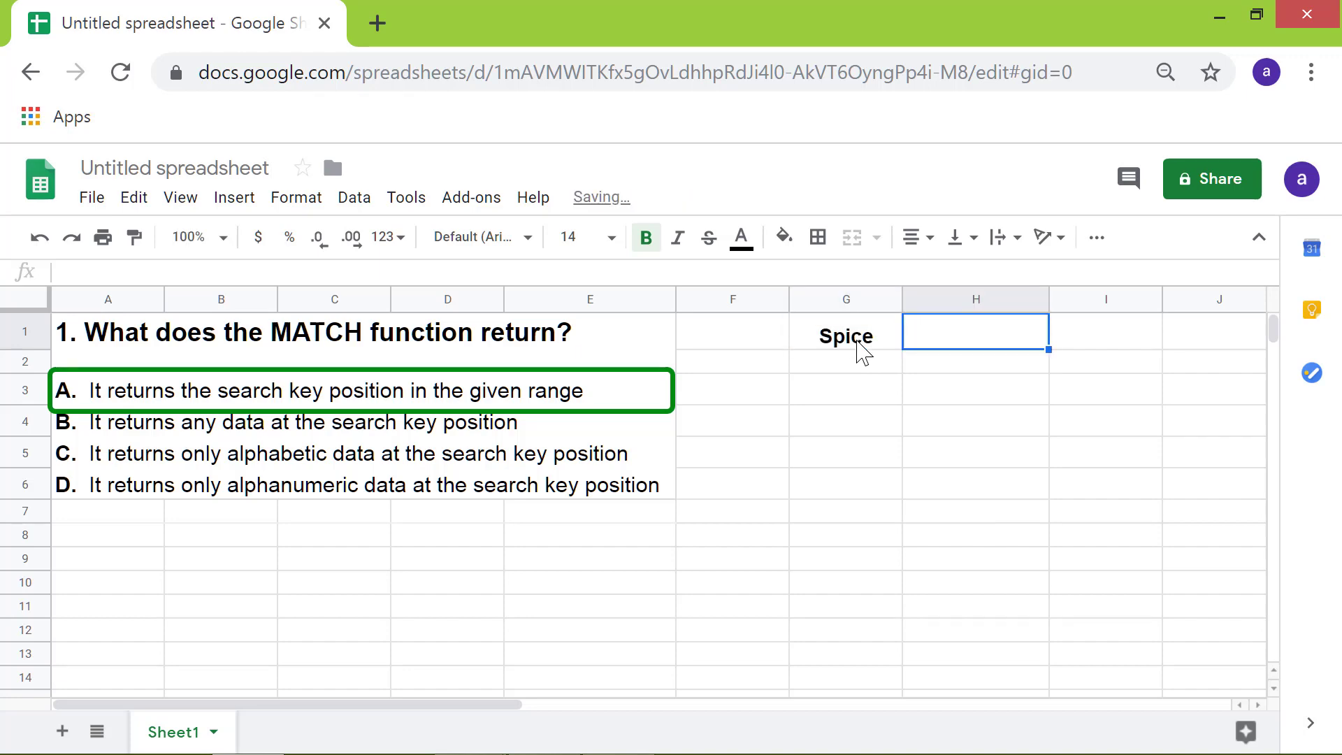
Step: Enter Bay Leaf as Available in the table, number the rows from 1, and start the Position label
left_click(782, 236)
type("Status")
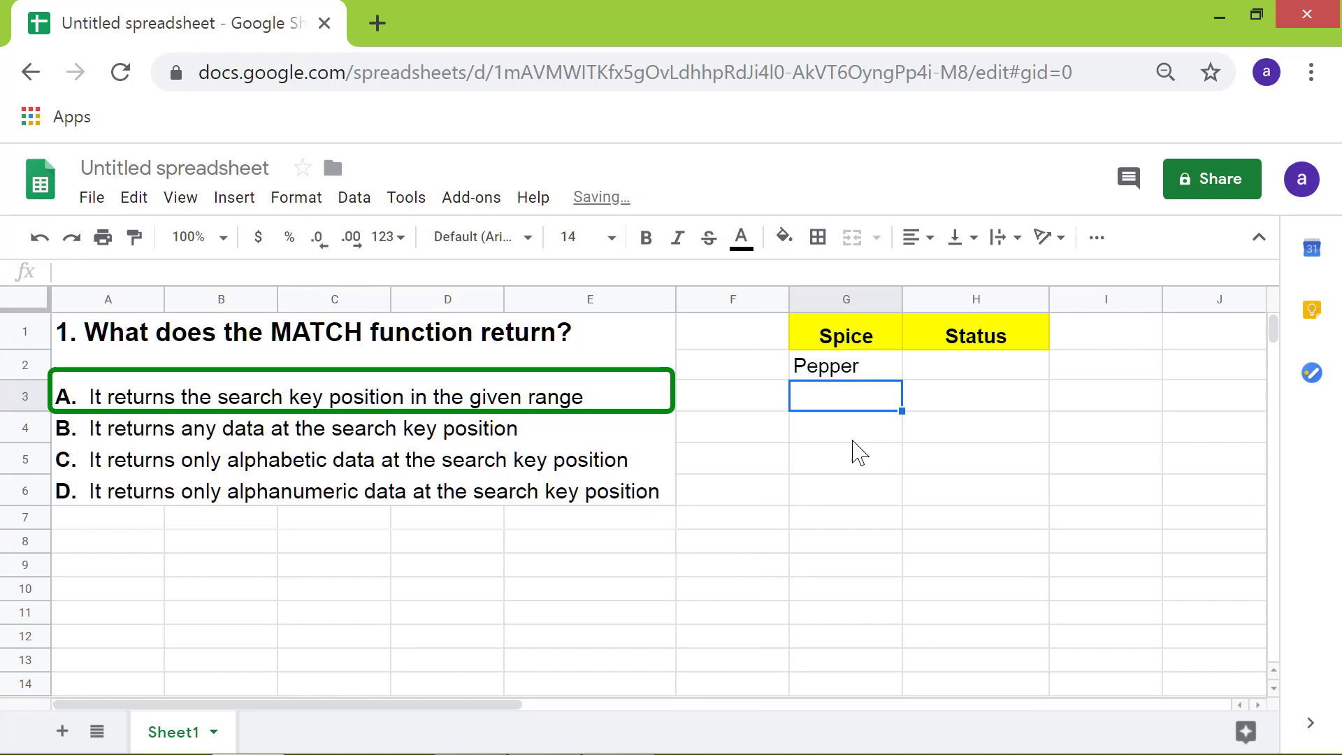
type("Bay Leaf")
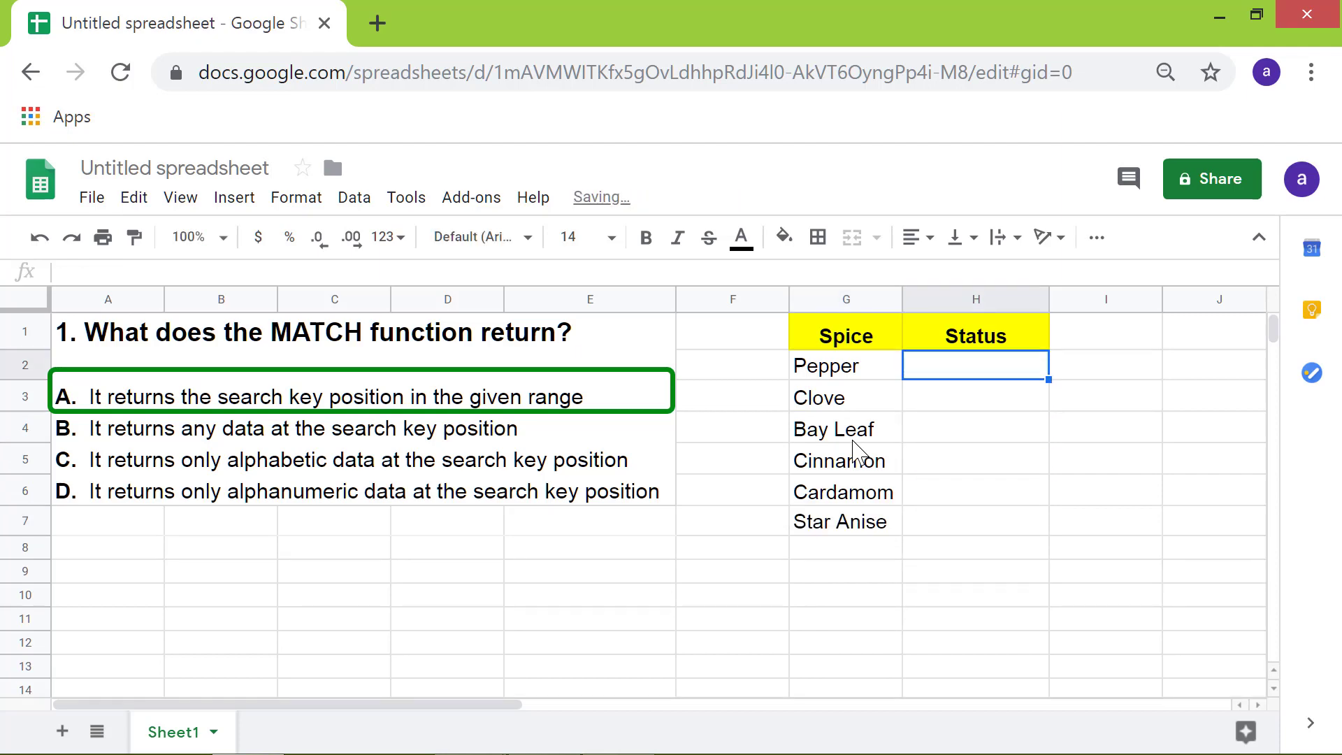
type("Available")
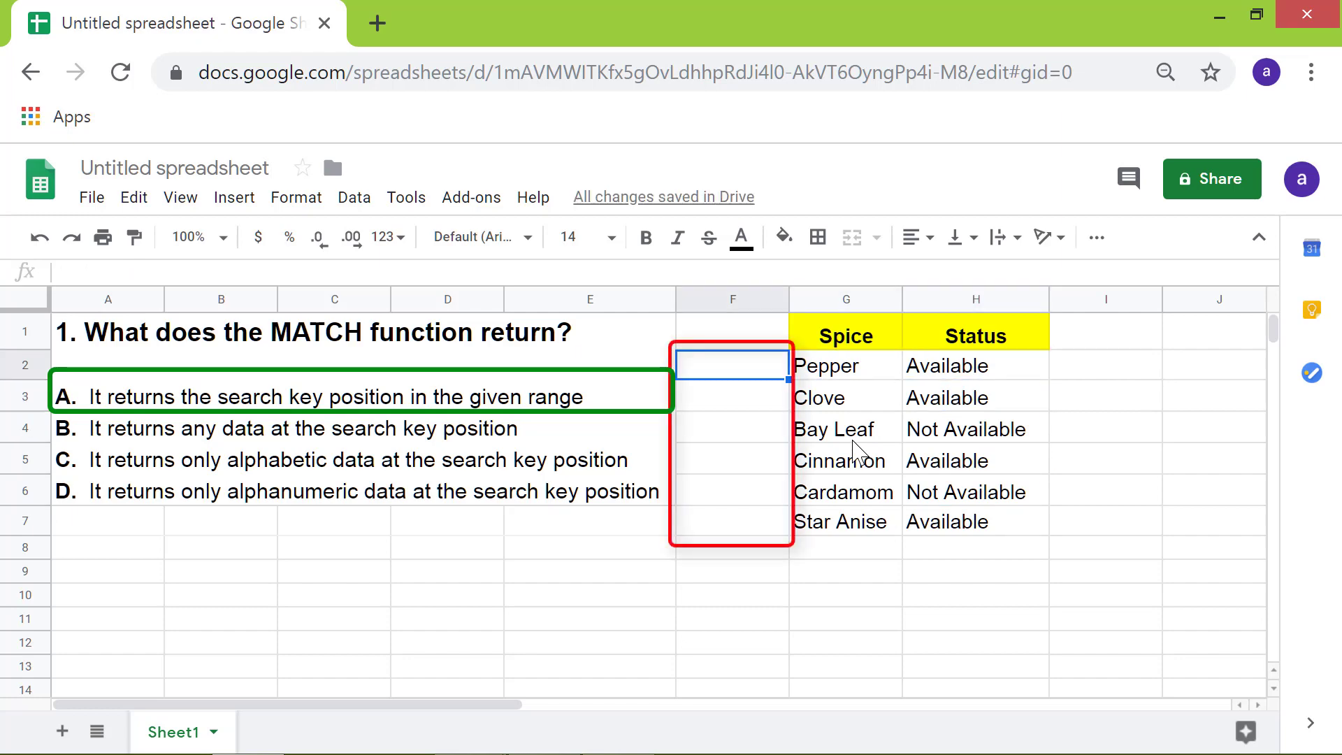
type("1")
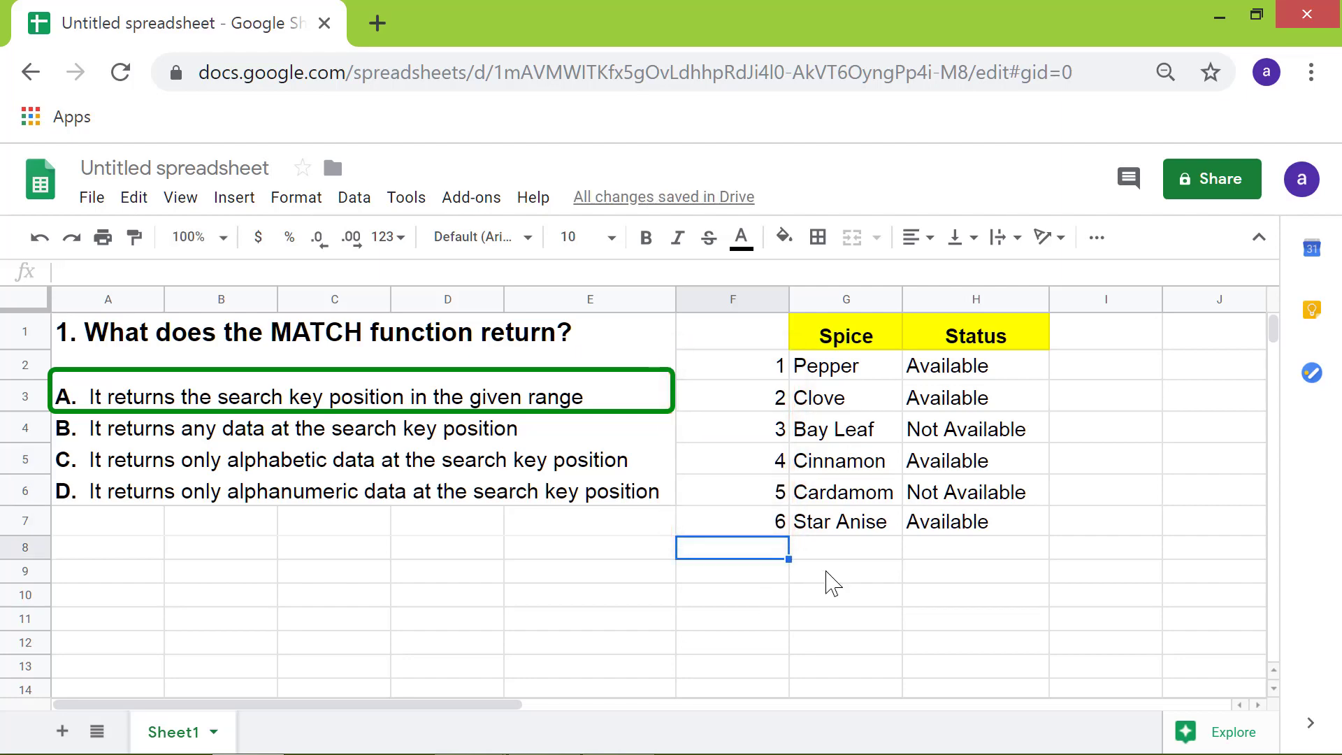
type("Position")
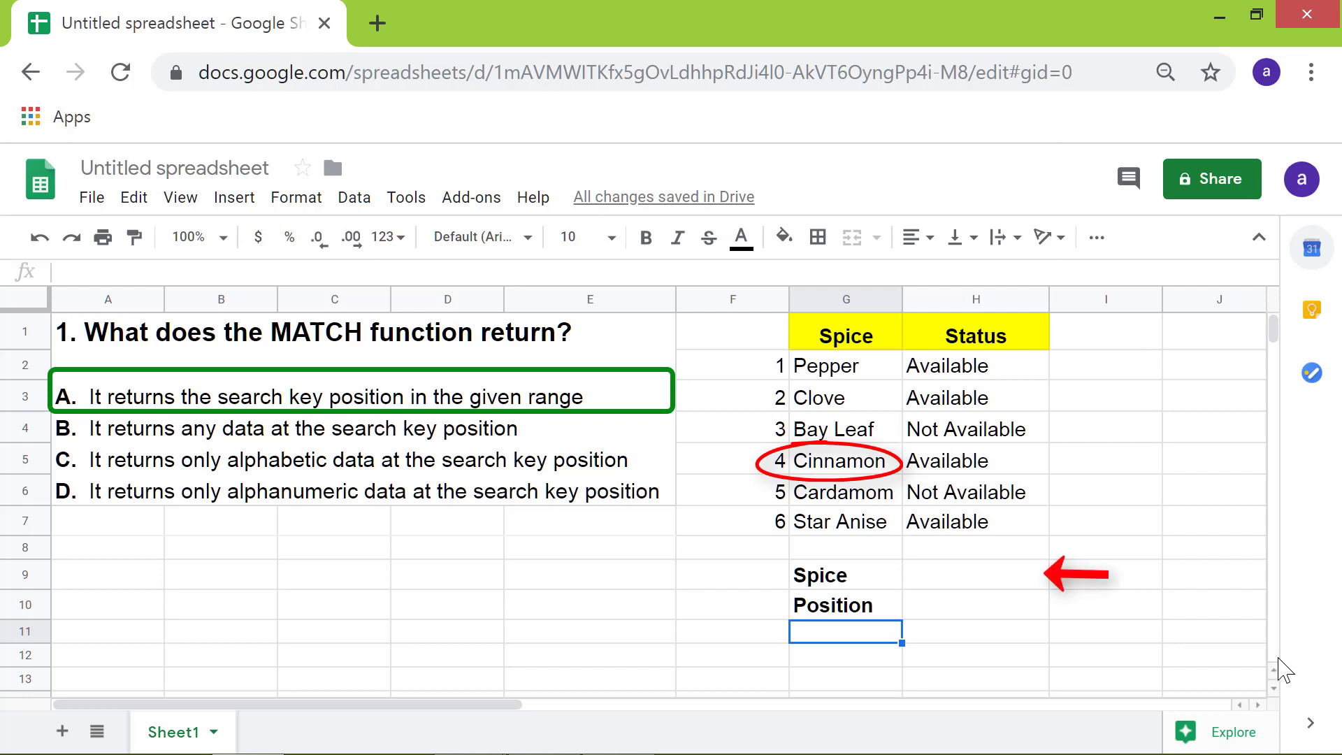
Step: Enter Cinnamon in H9 as the spice to look up
type("C")
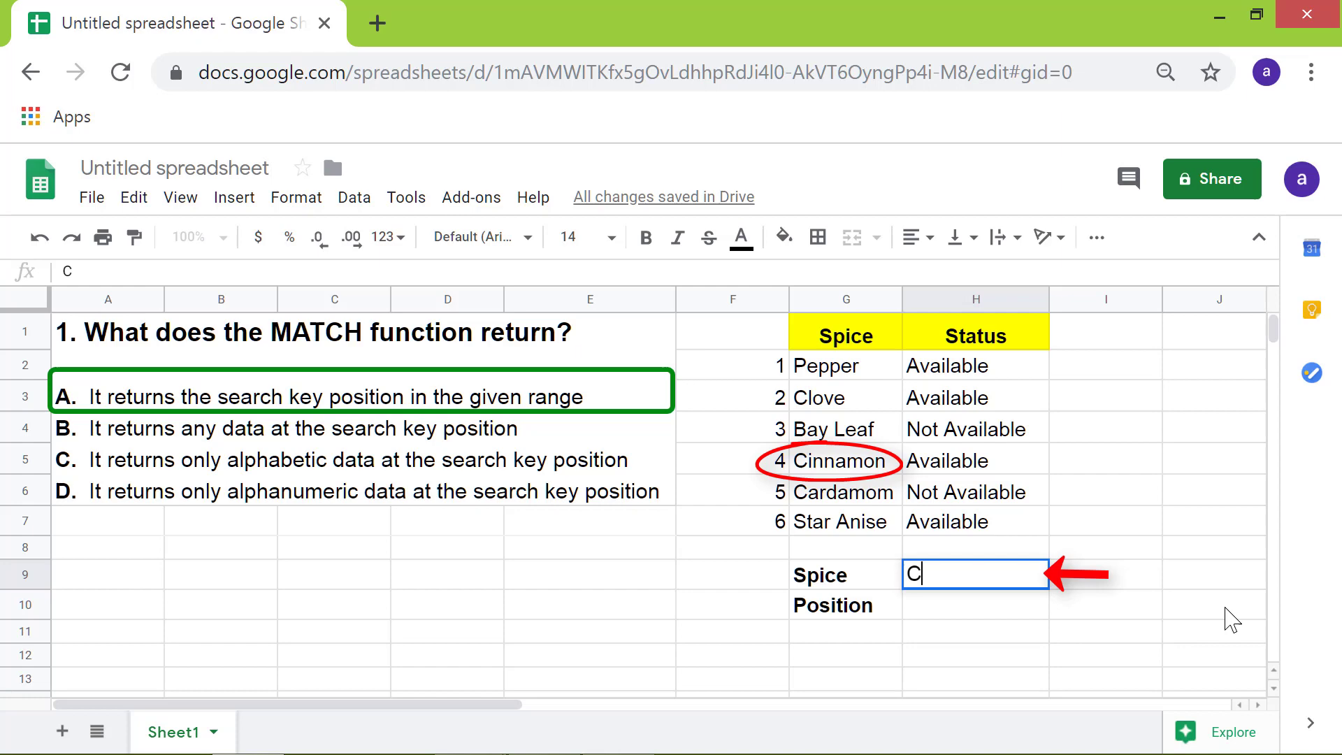
type("innamon")
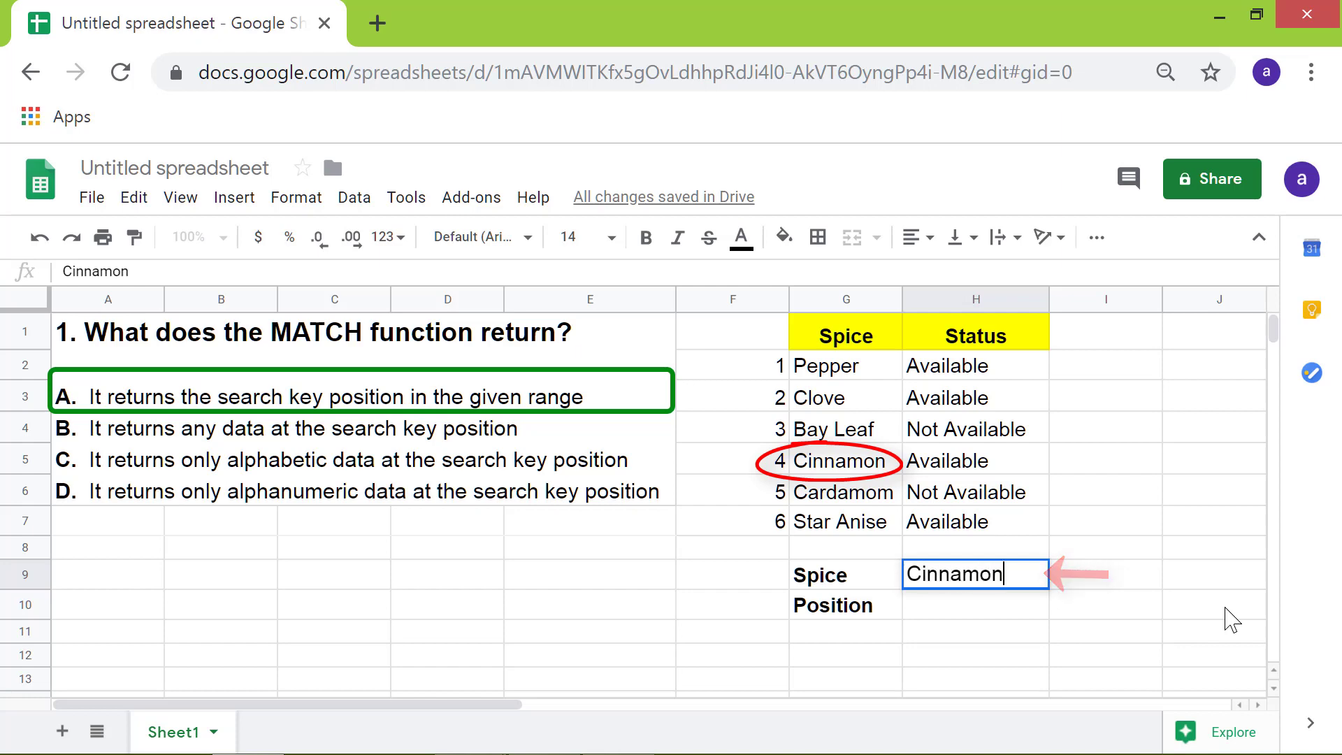
key("Enter")
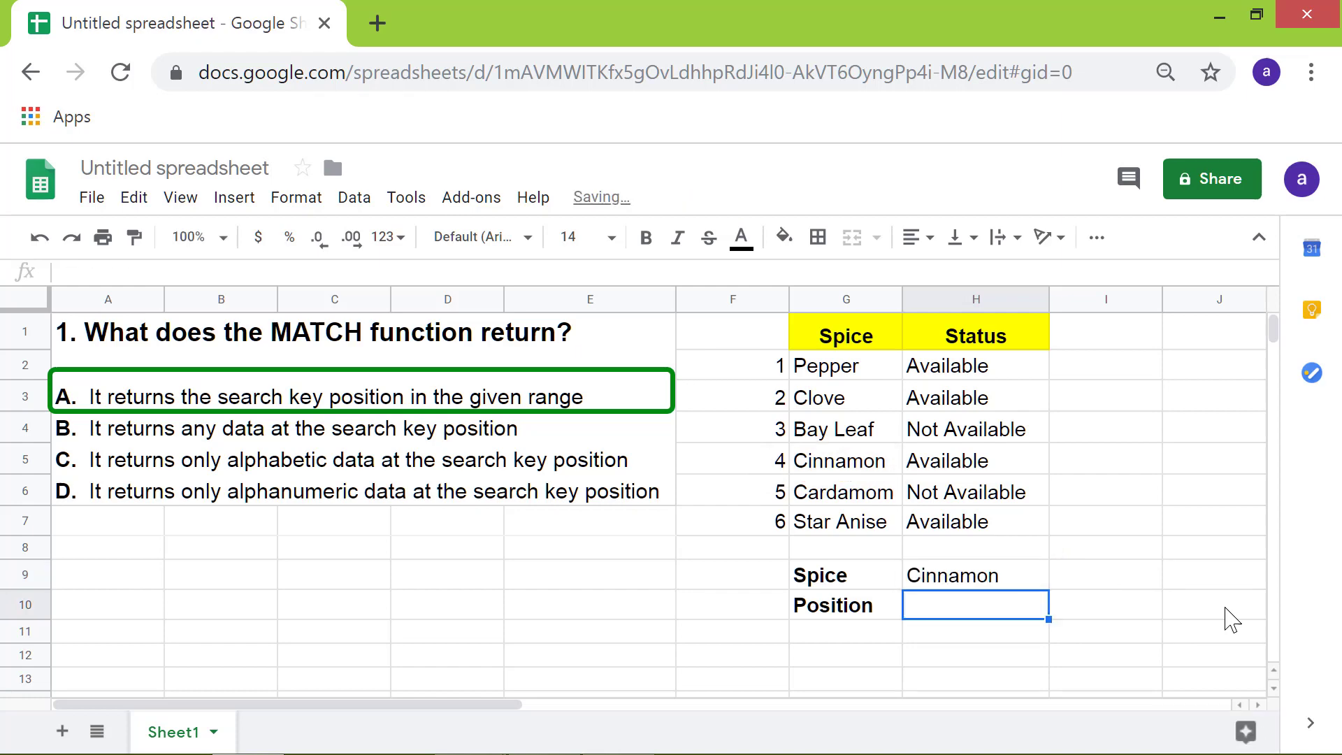
Step: Enter =MATCH(H9,G2:G7,0) in H10 to return Cinnamon's position
type("=")
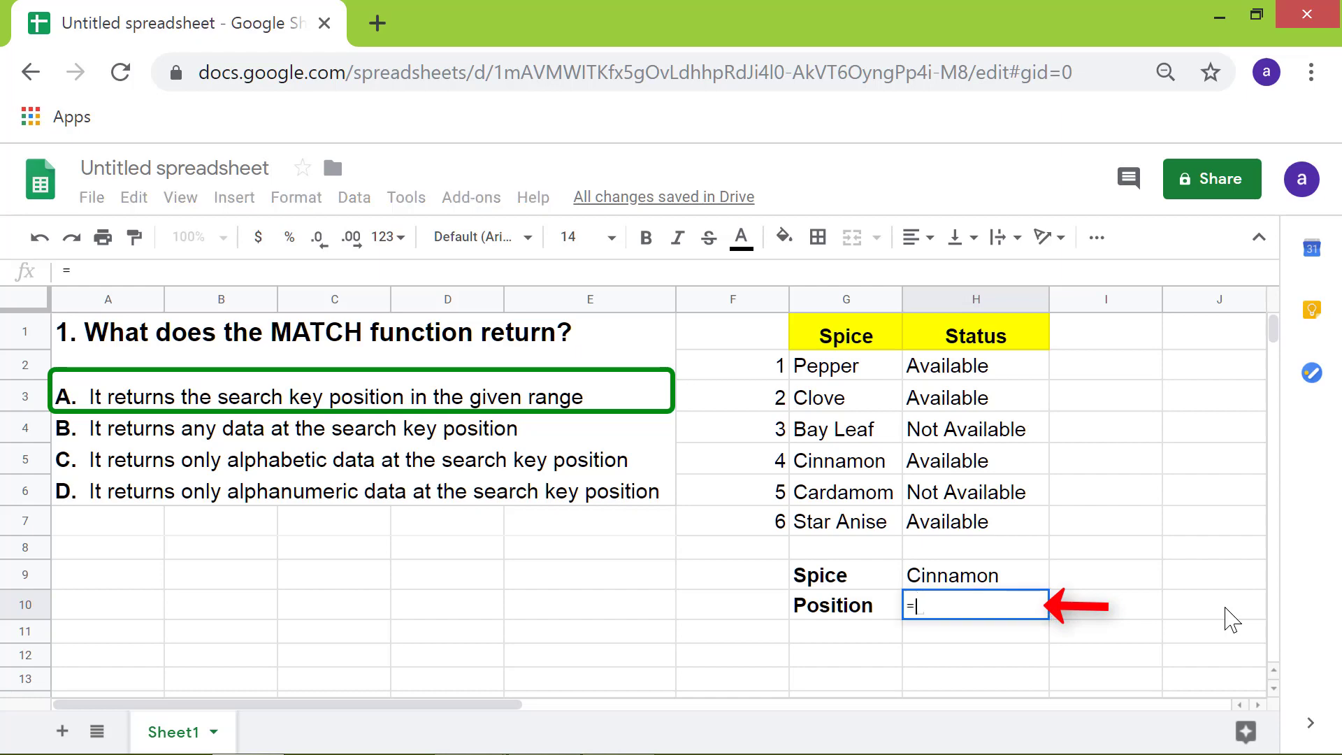
type("matc")
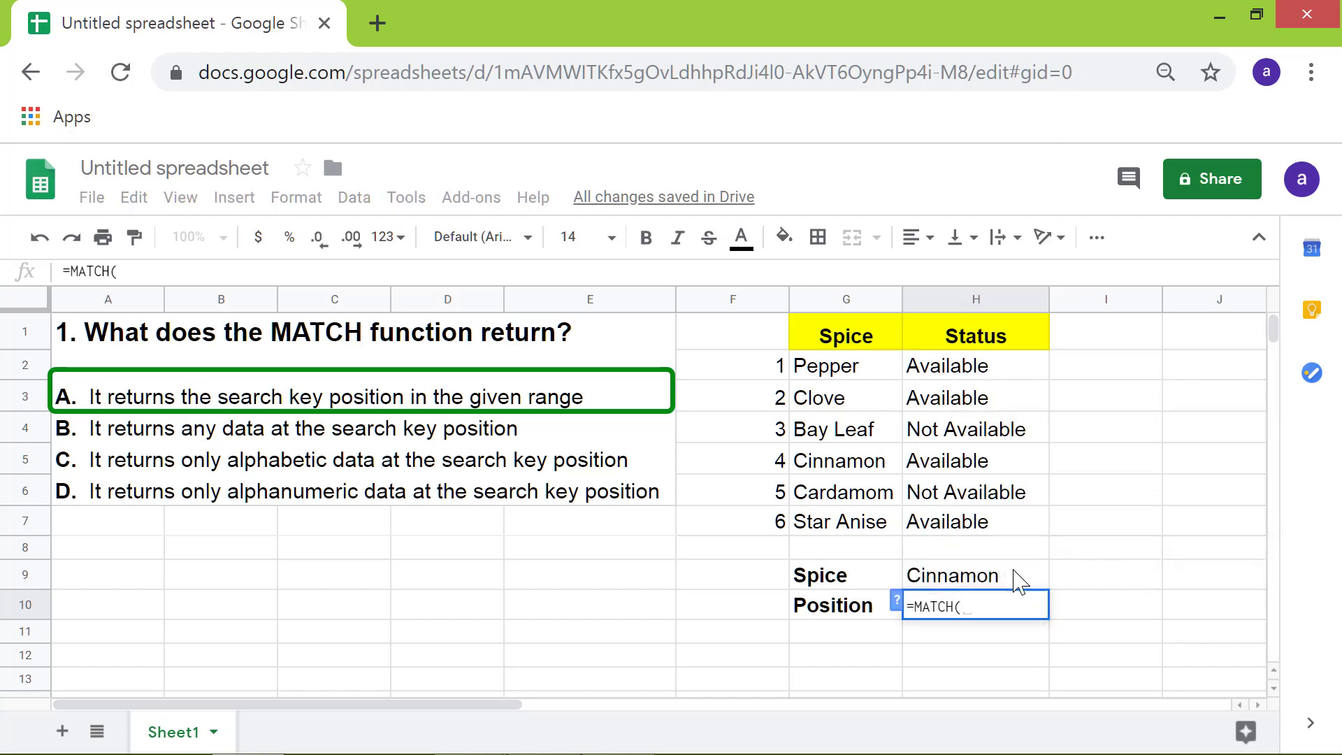
left_click(845, 366)
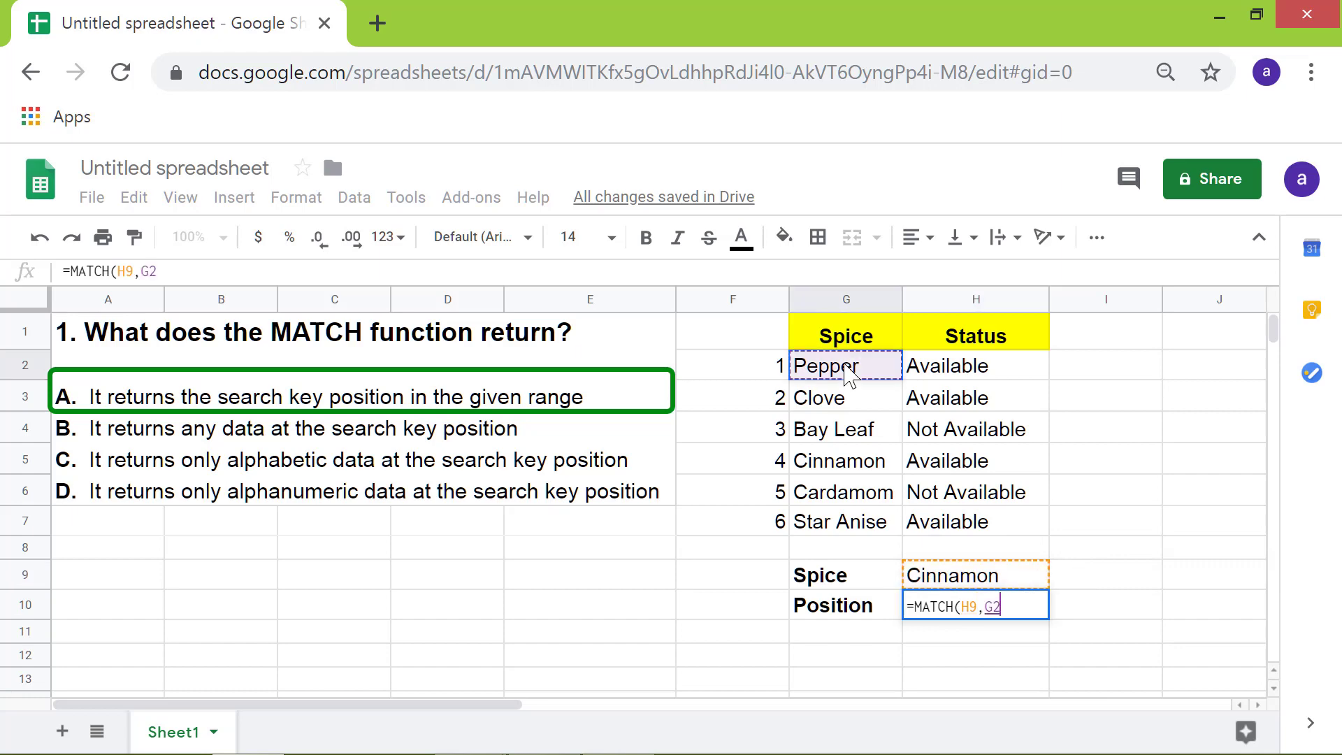
mouse_move(835, 534)
type(":G7,0")
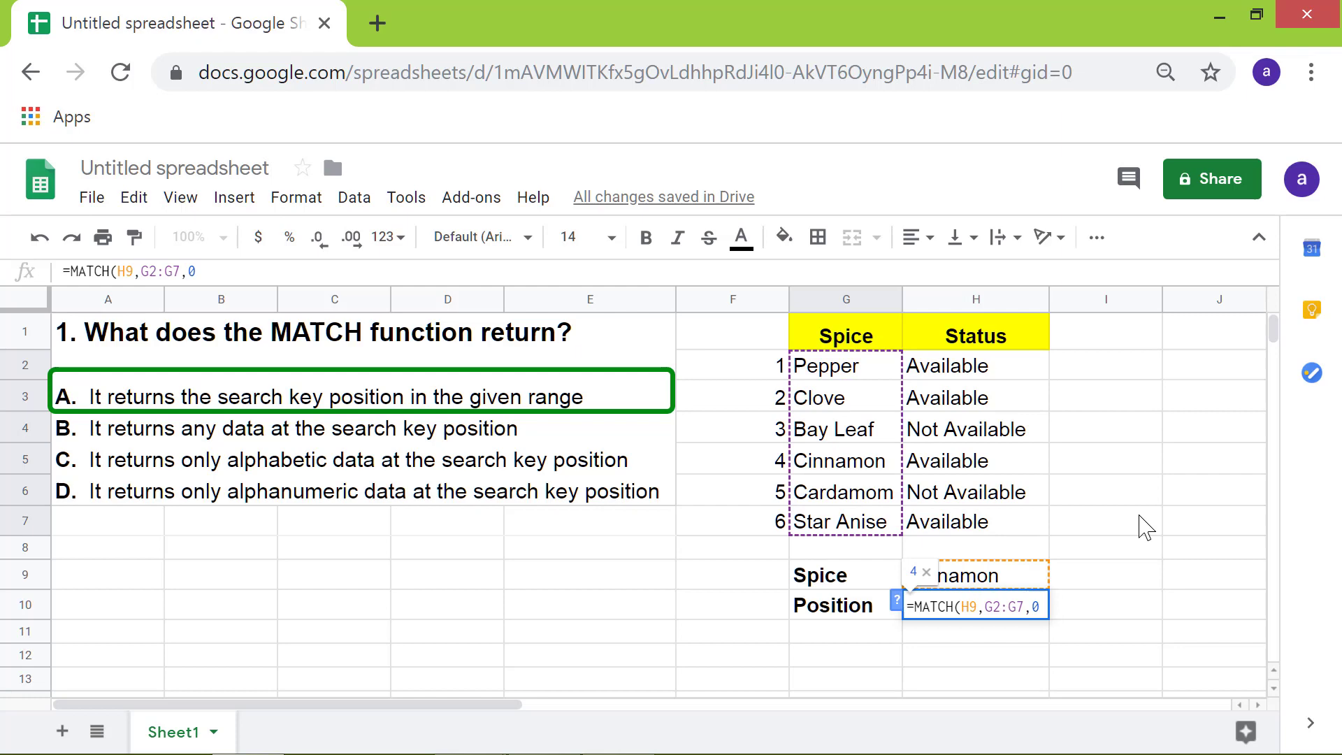
type(")")
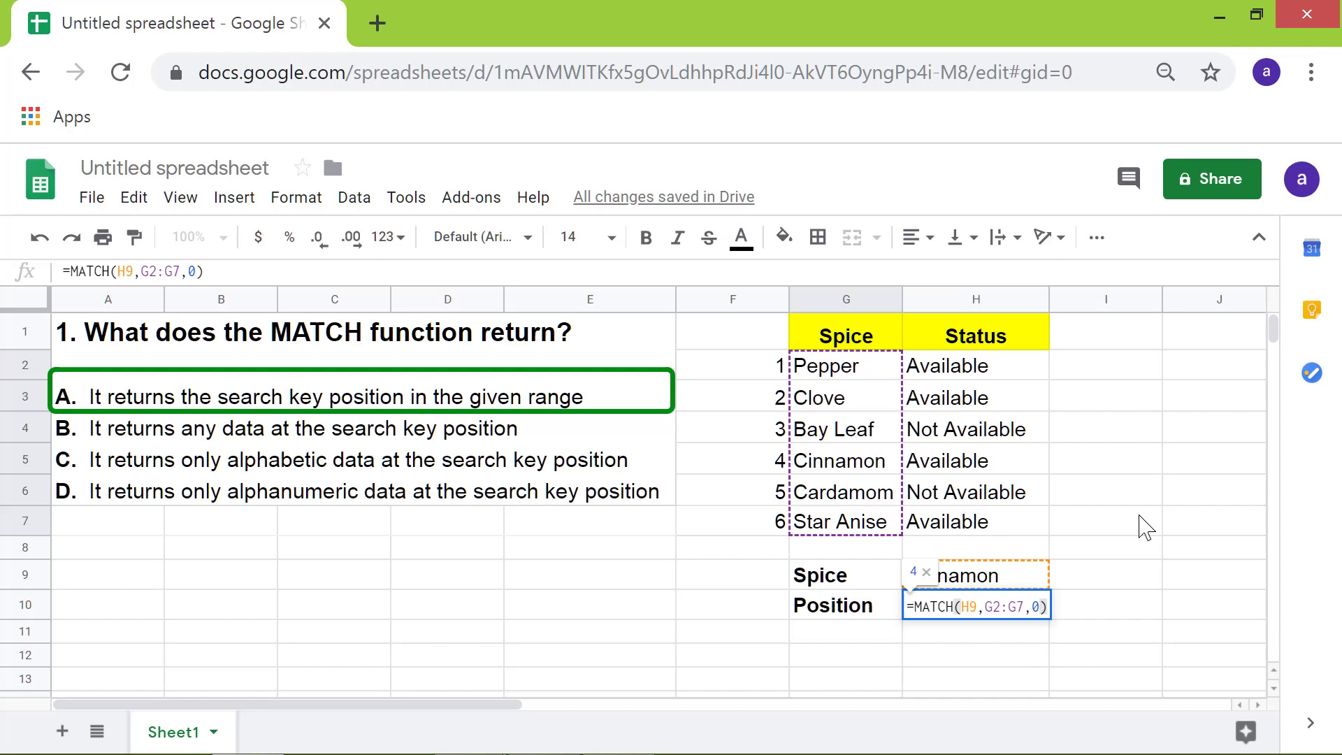
key("Enter")
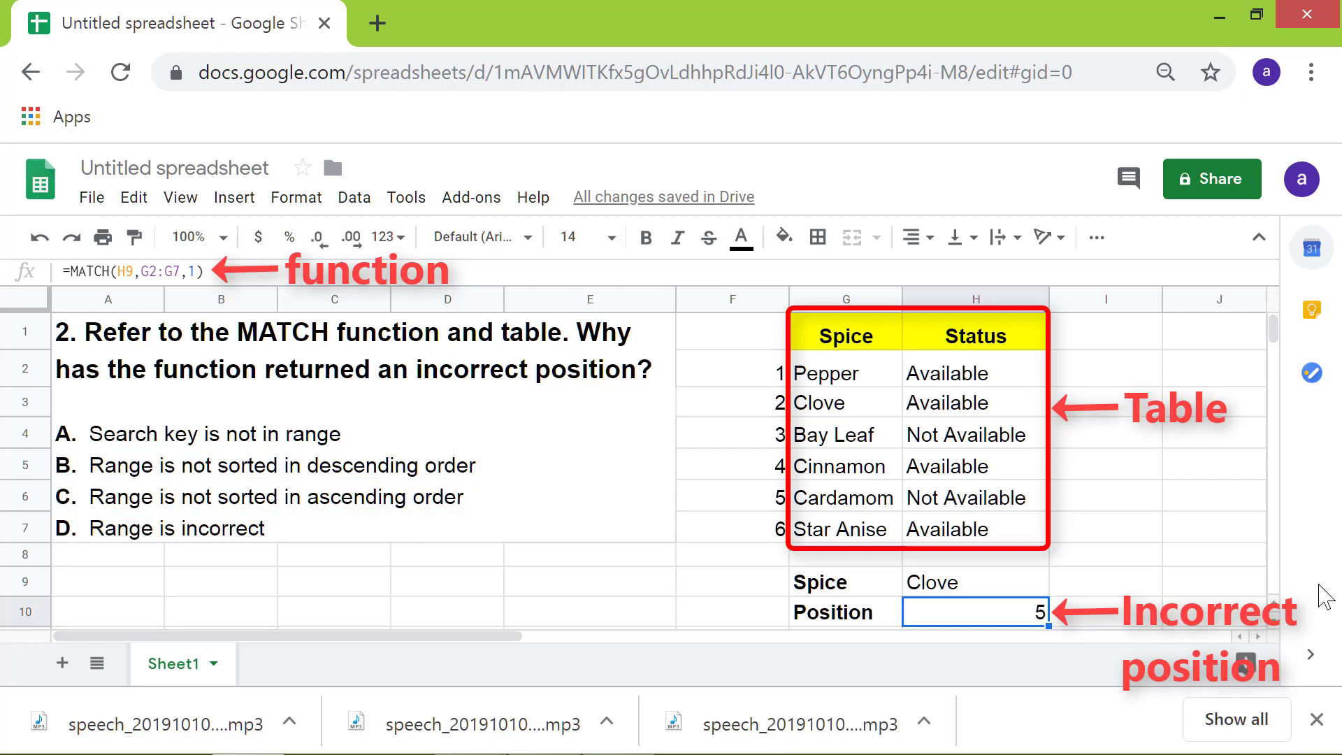
Step: Look up Clove with =MATCH(H9,G2:G7,1), giving the wrong position 5
left_click(175, 528)
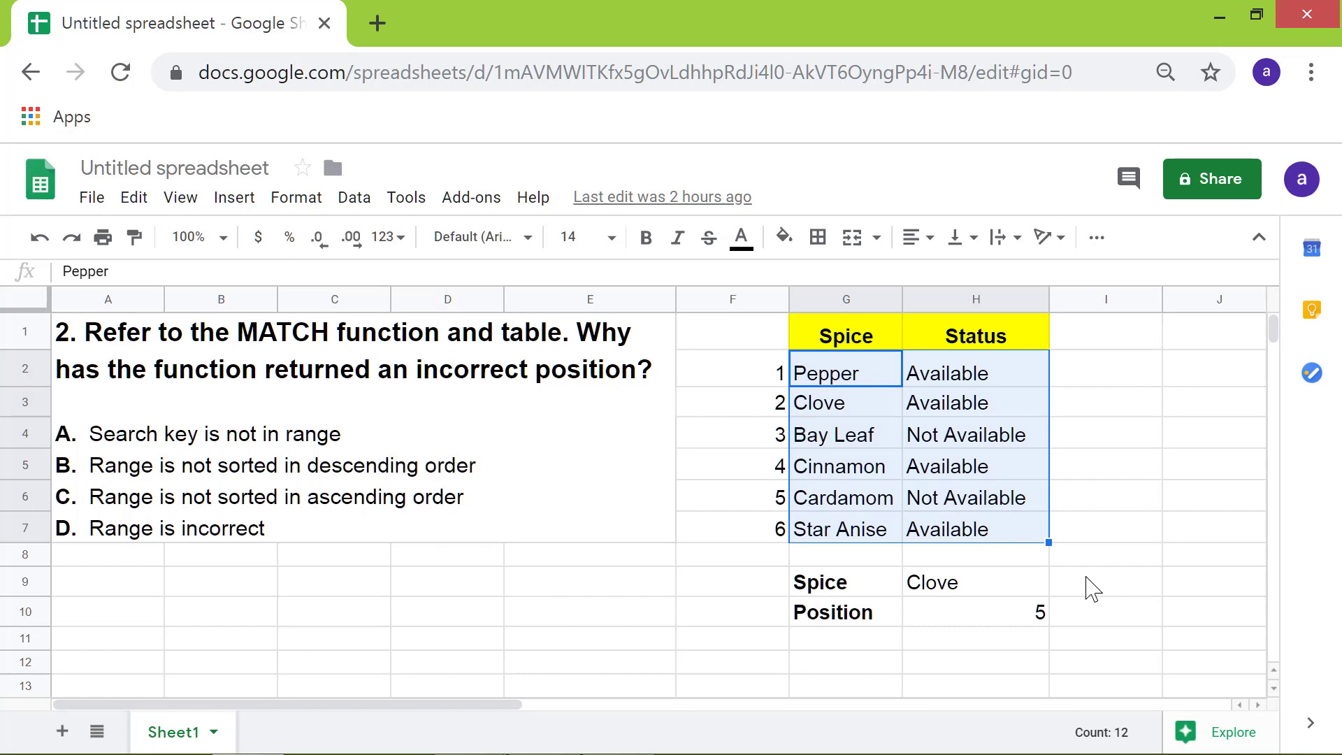
mouse_move(998, 509)
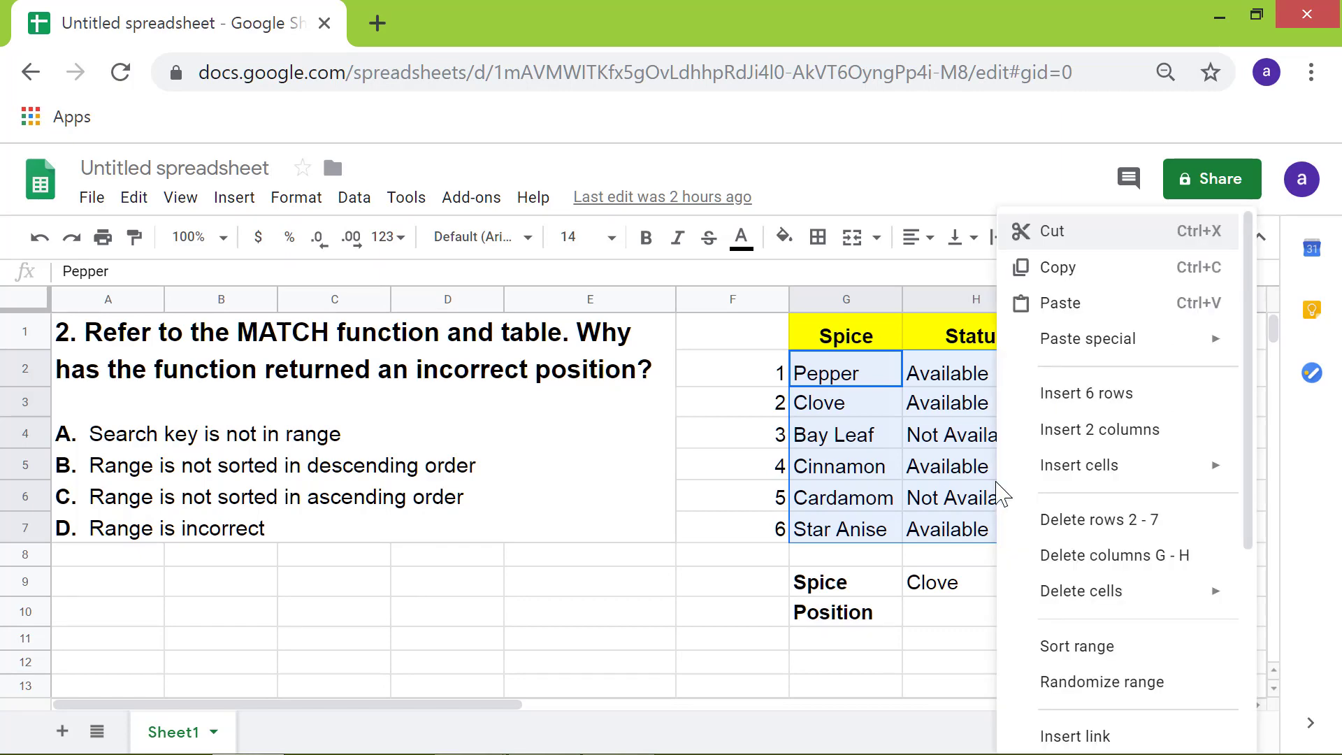
mouse_move(1089, 649)
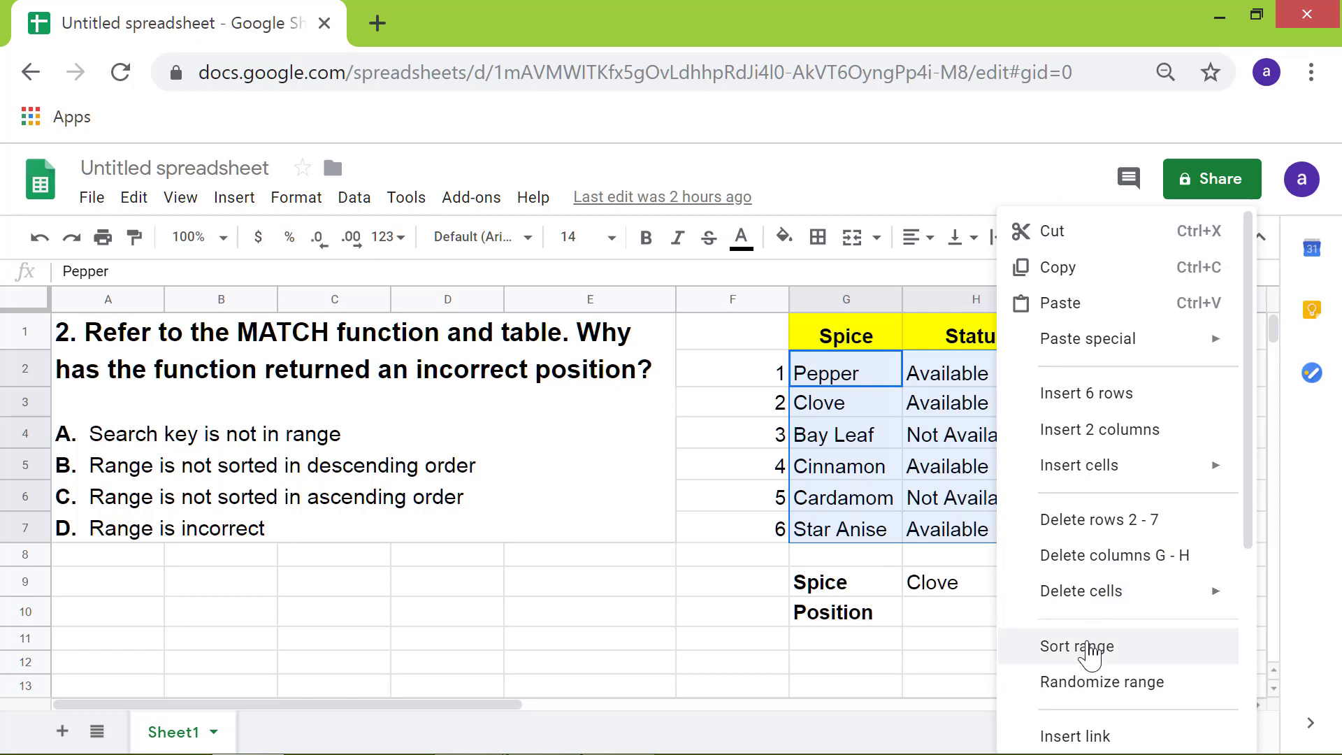
Step: Sort the G2:H7 spice range A to Z by column G
left_click(1077, 646)
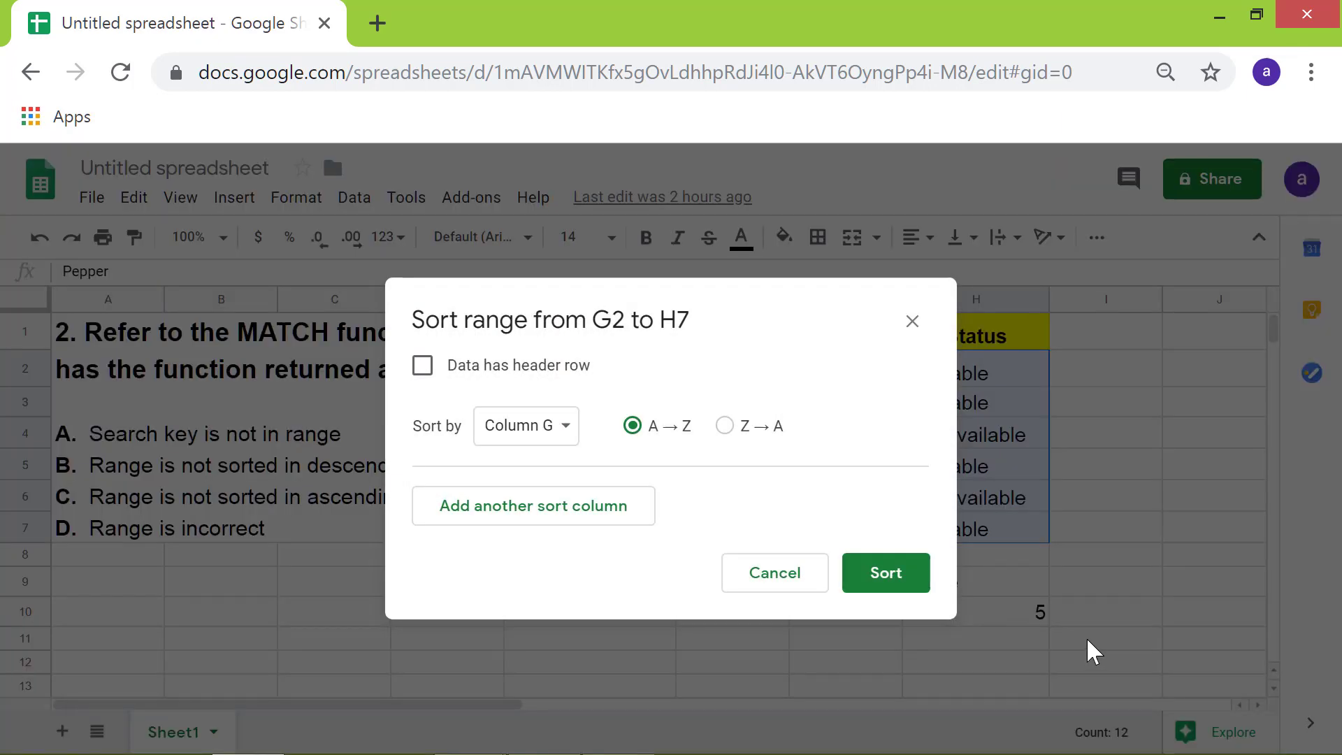
mouse_move(886, 573)
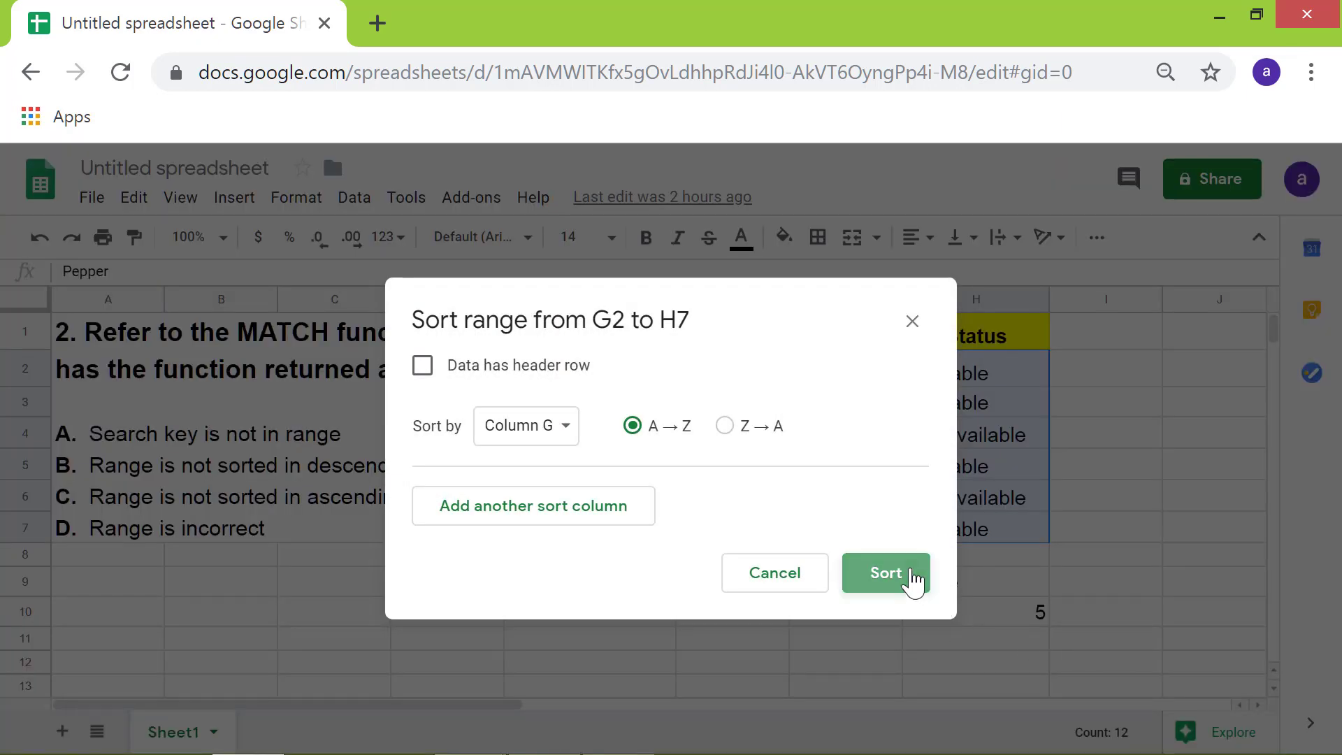
left_click(886, 573)
type("=")
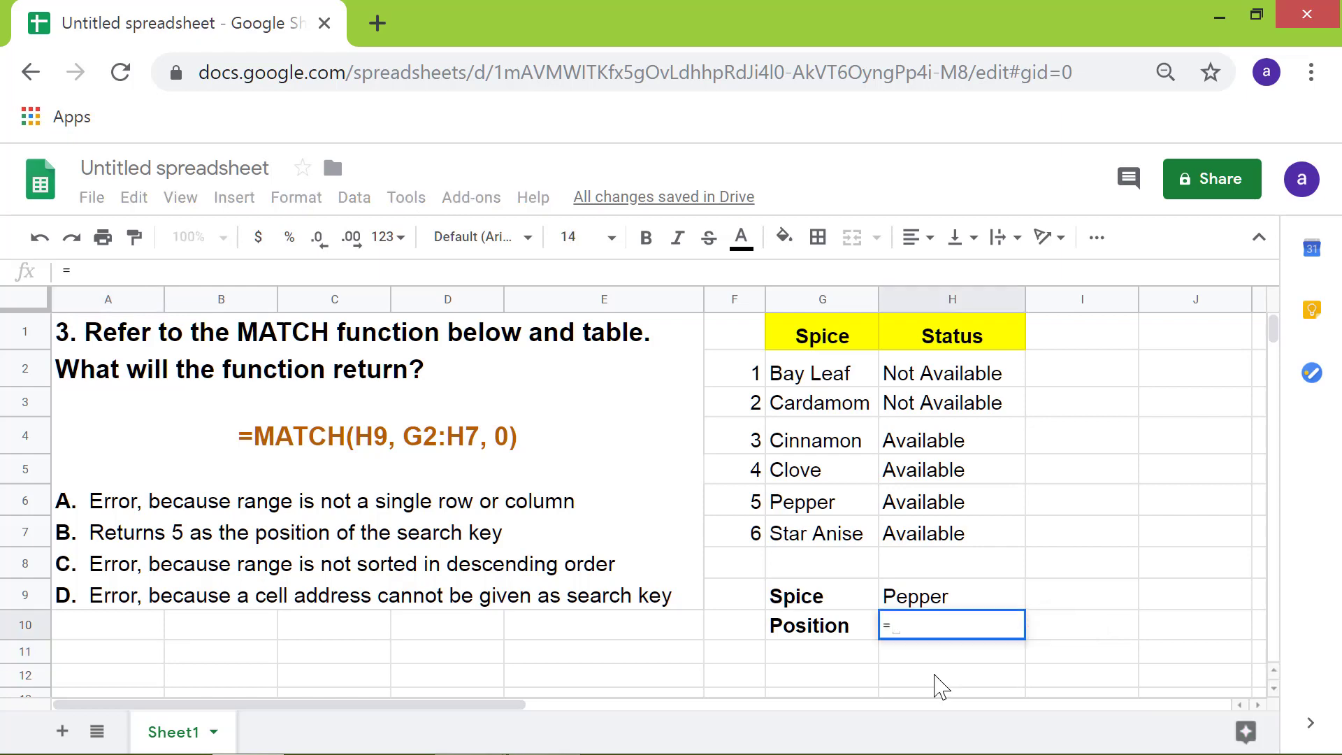
Step: Enter =MATCH(H9,G2:H7,0) in H10 for Pepper, returning #N/A
type("matc")
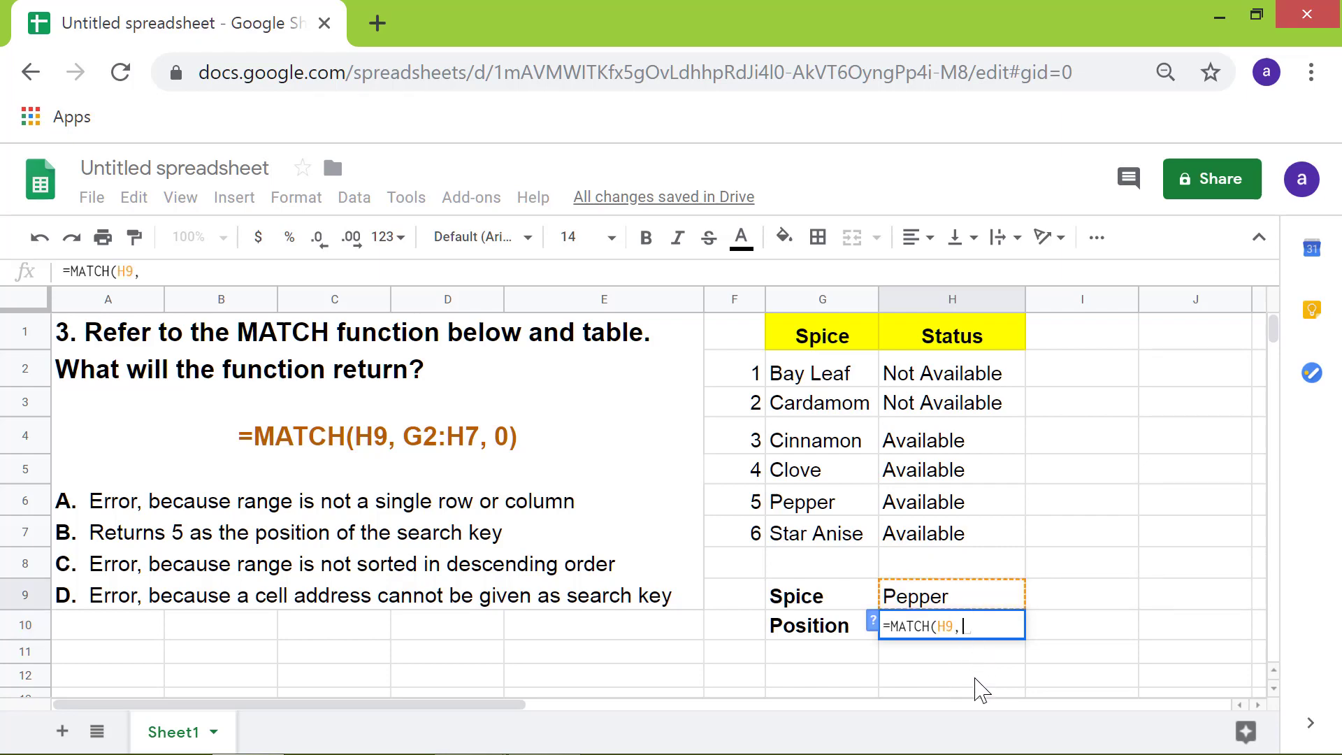
left_click(822, 371)
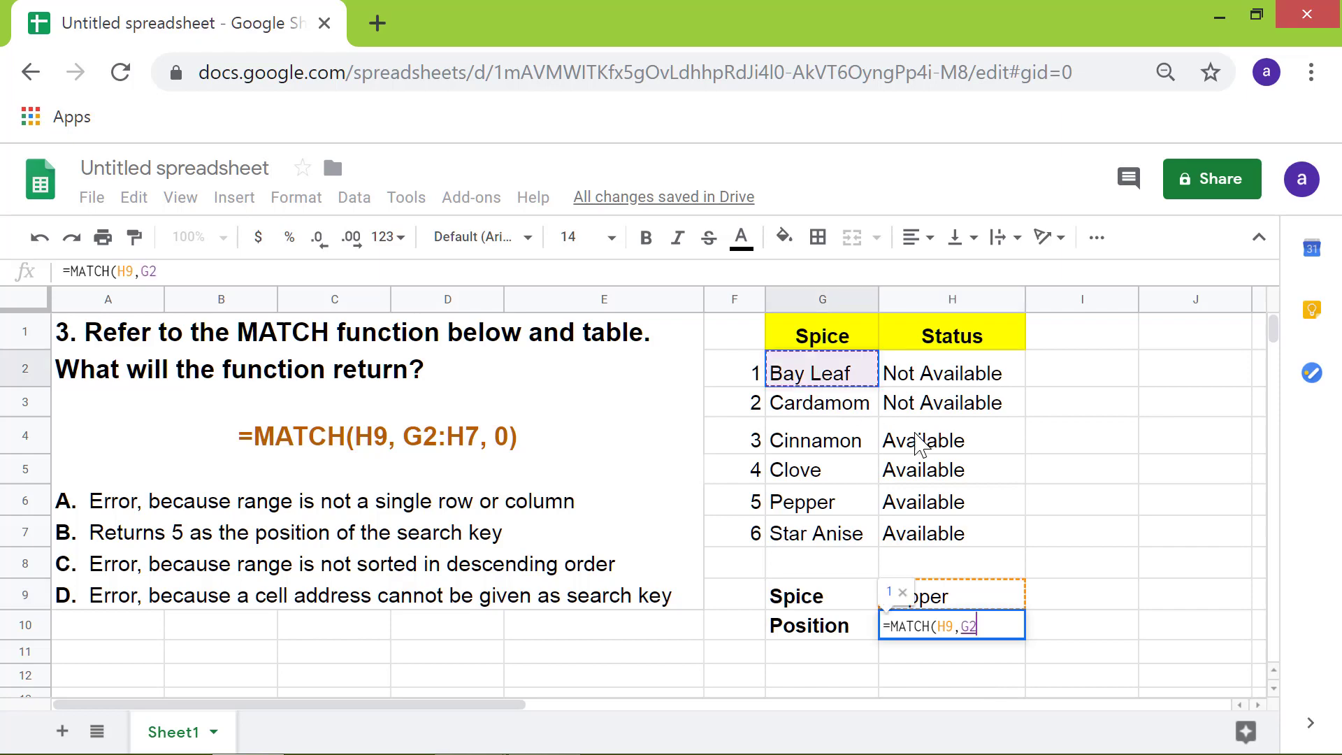
type(":H7")
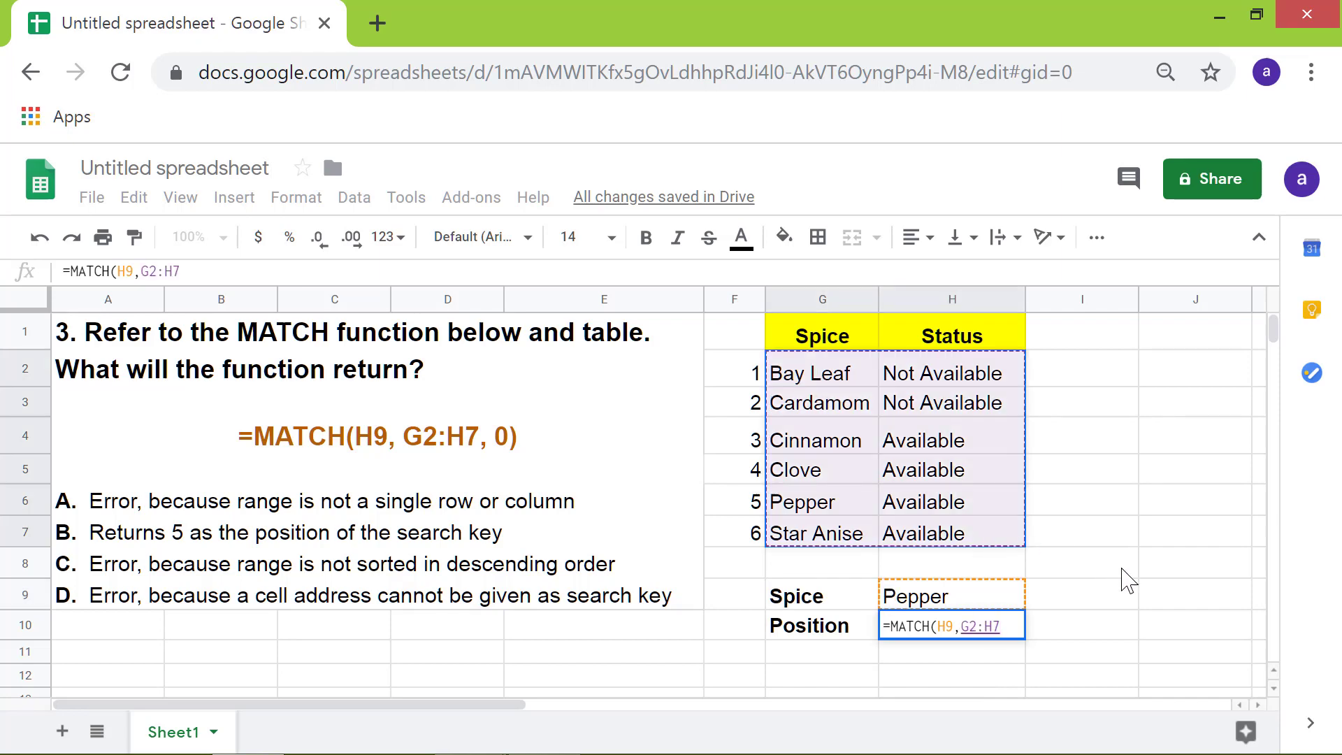
type(",")
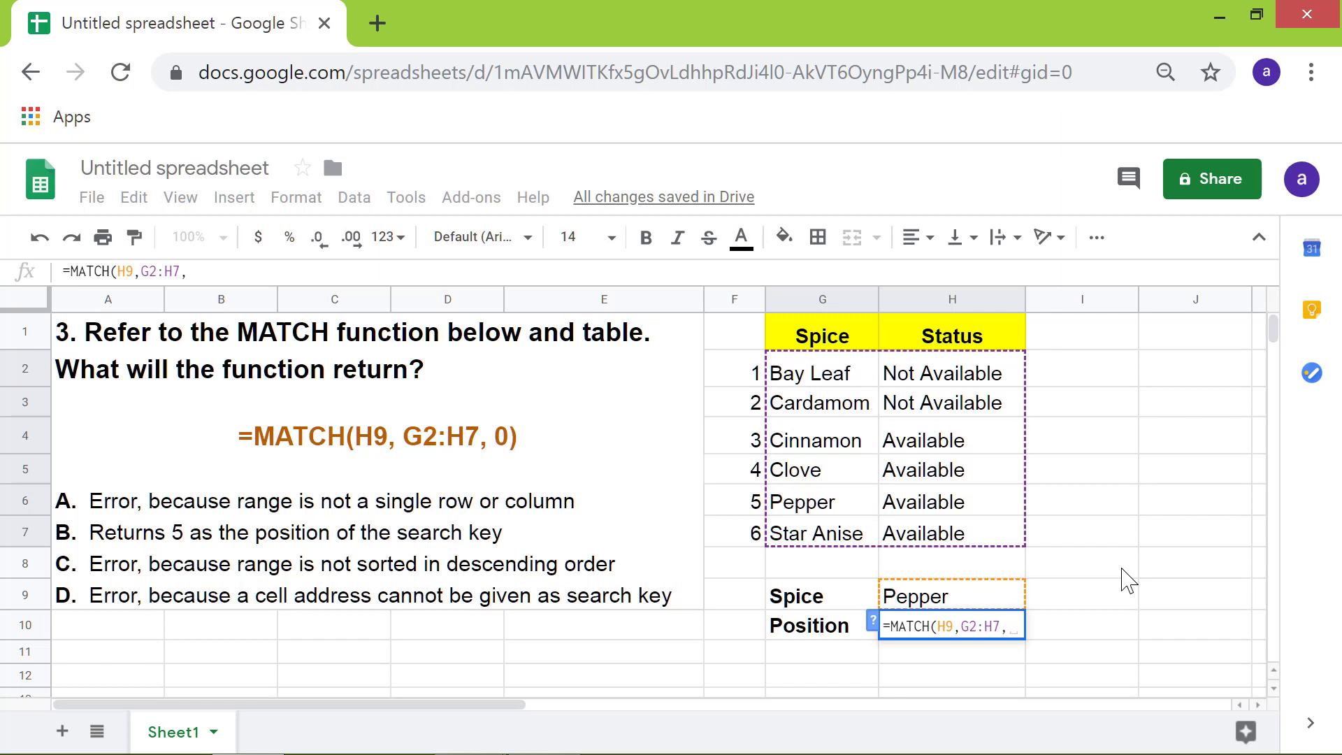
key("Enter")
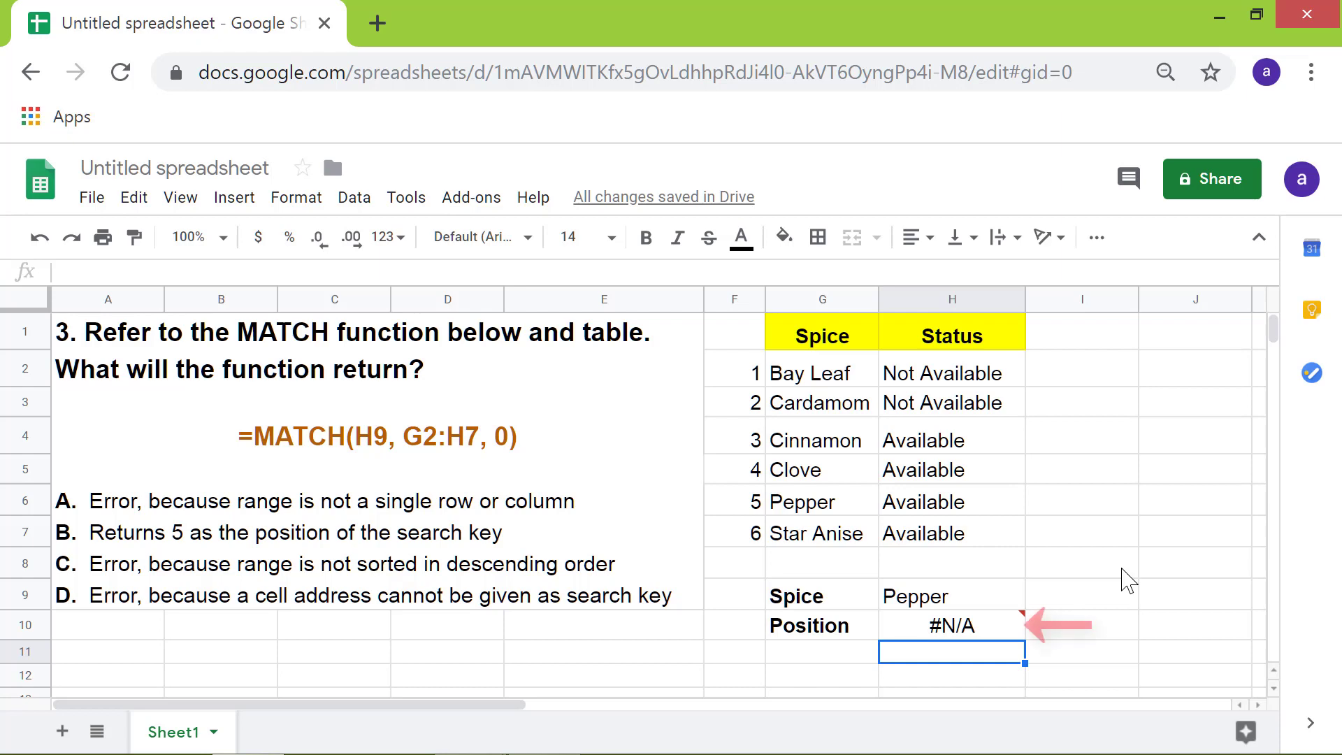
Step: Narrow the H10 MATCH range to G2:G7 so Pepper returns position 5
left_click(951, 625)
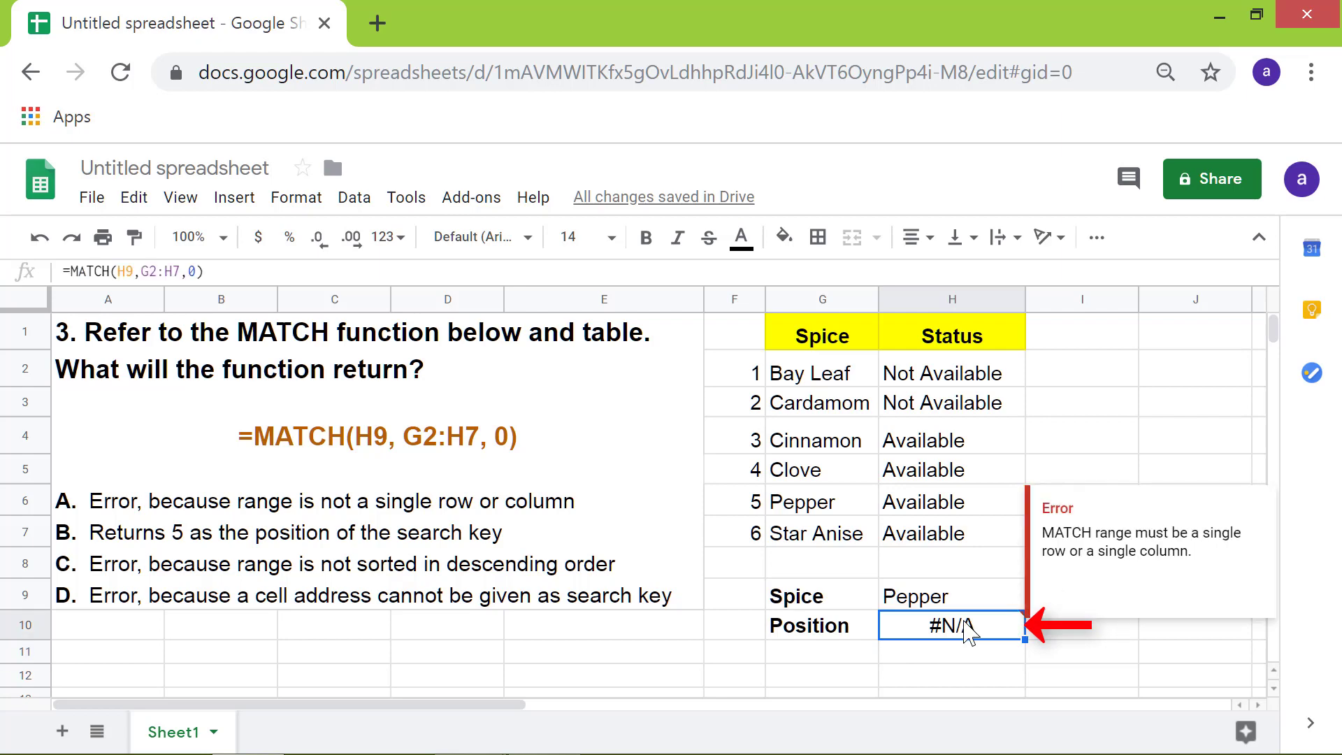
double_click(953, 624)
type("G")
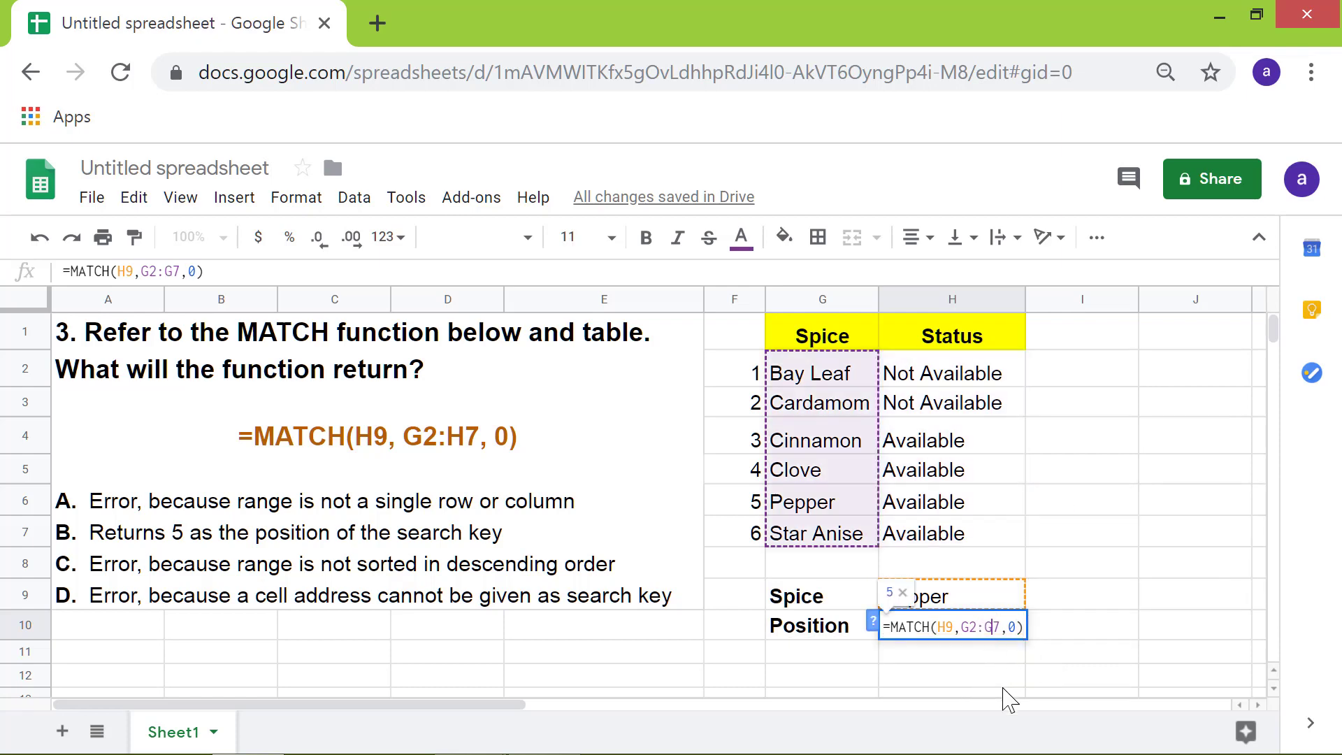
key("Enter")
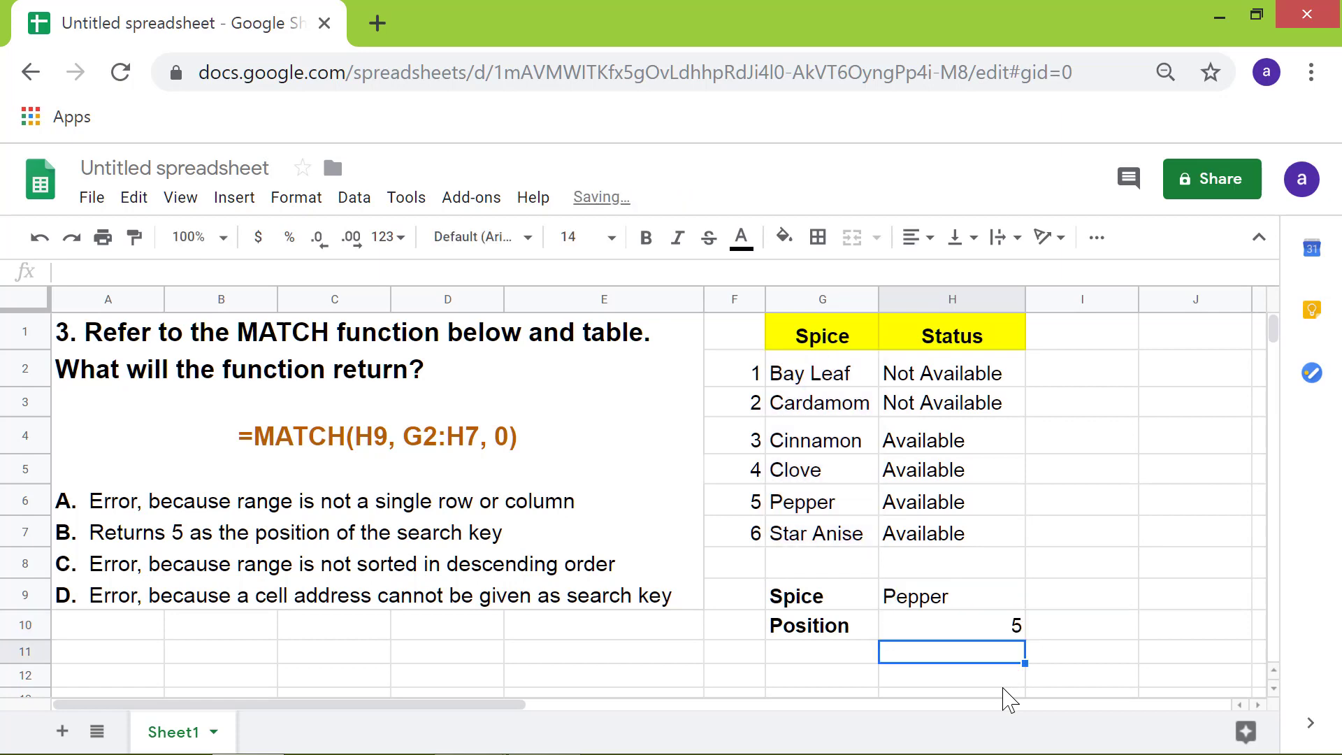